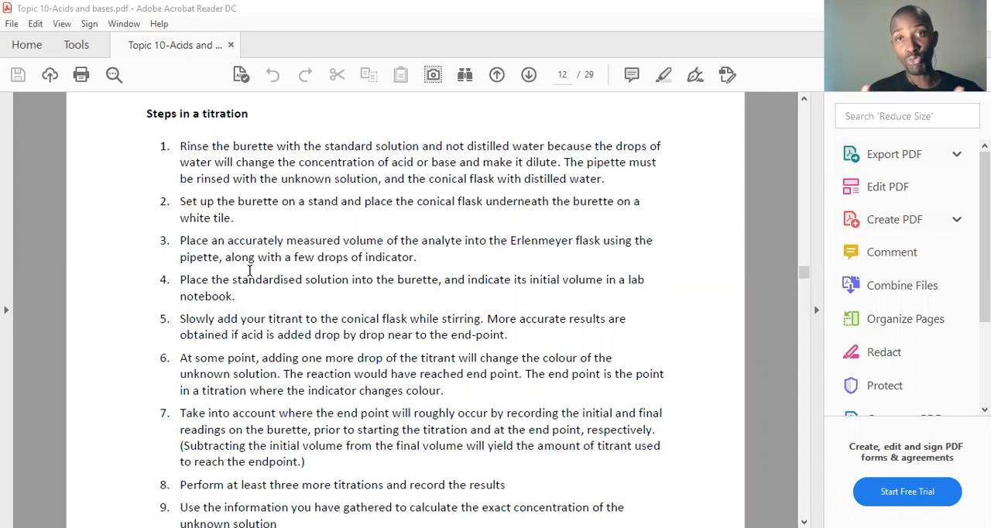
{"action": "mouse_move", "coordinate": [302, 230]}
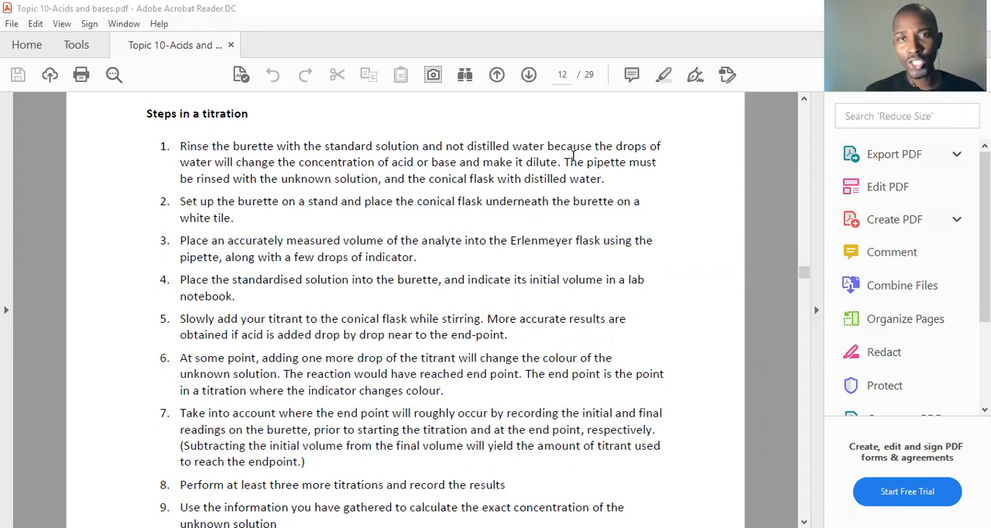
Highlight 'because the drops of water… make it dilute' in titration step 1
{"action": "left_click_drag", "start_coordinate": [547, 146], "coordinate": [560, 162]}
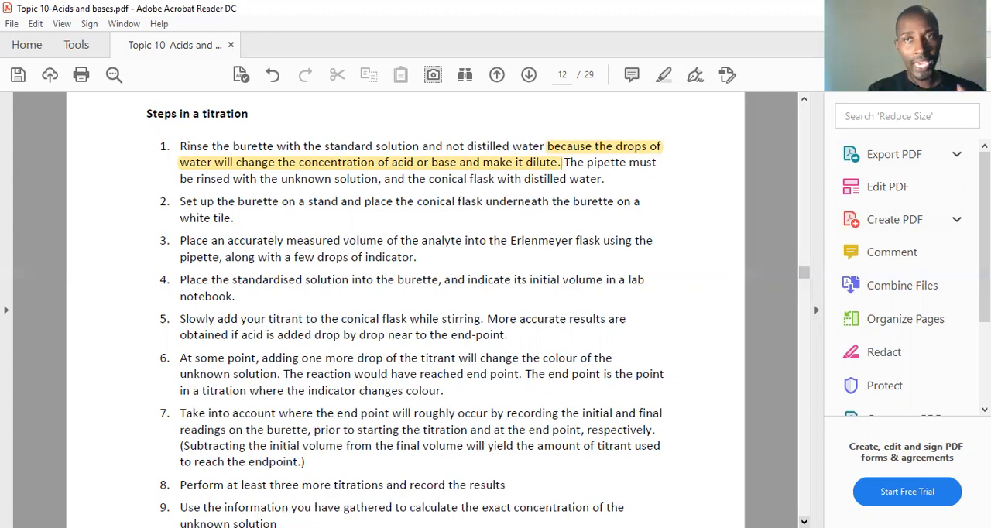
{"action": "scroll", "scroll_direction": "up", "scroll_amount": 3}
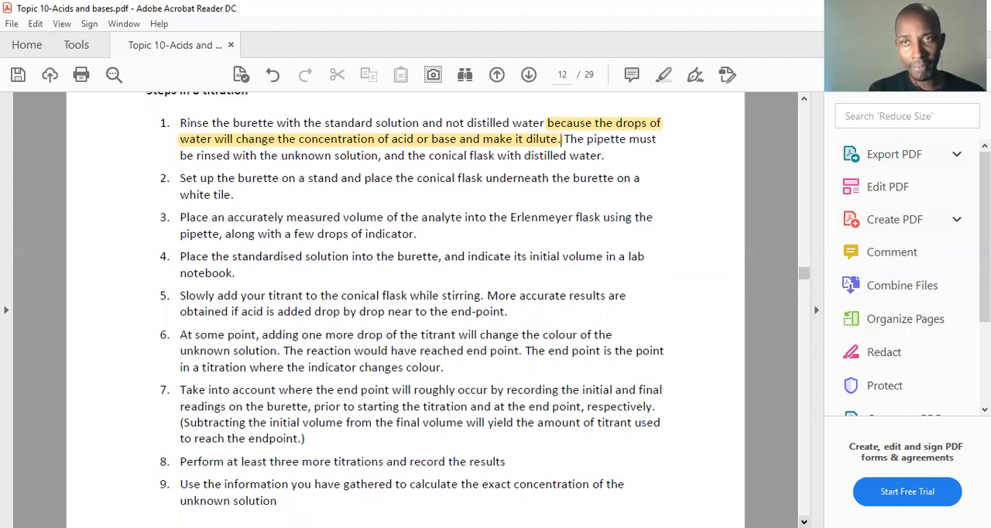
{"action": "scroll", "scroll_direction": "up", "scroll_amount": 3}
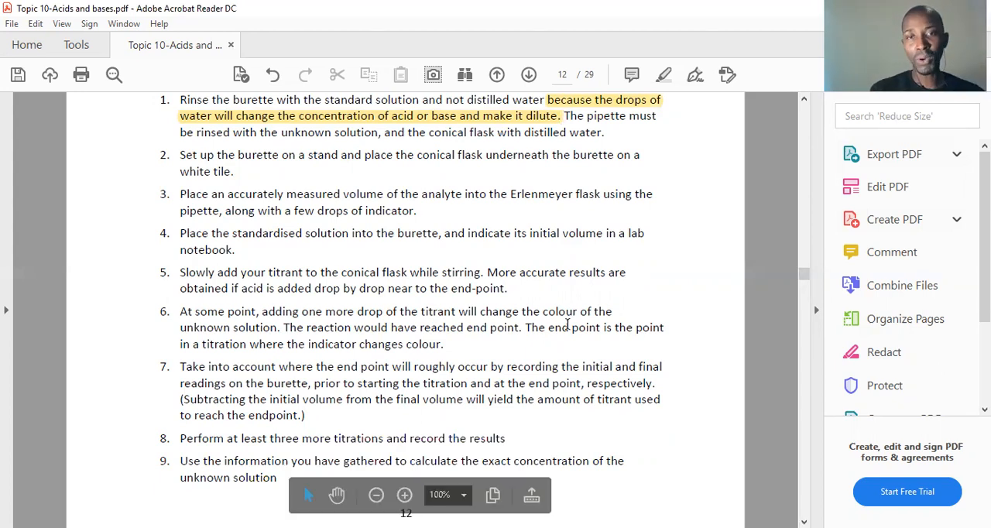
Highlight the step 6 sentence defining the end point as the colour change, then continue toward page 13
{"action": "double_click", "coordinate": [545, 327]}
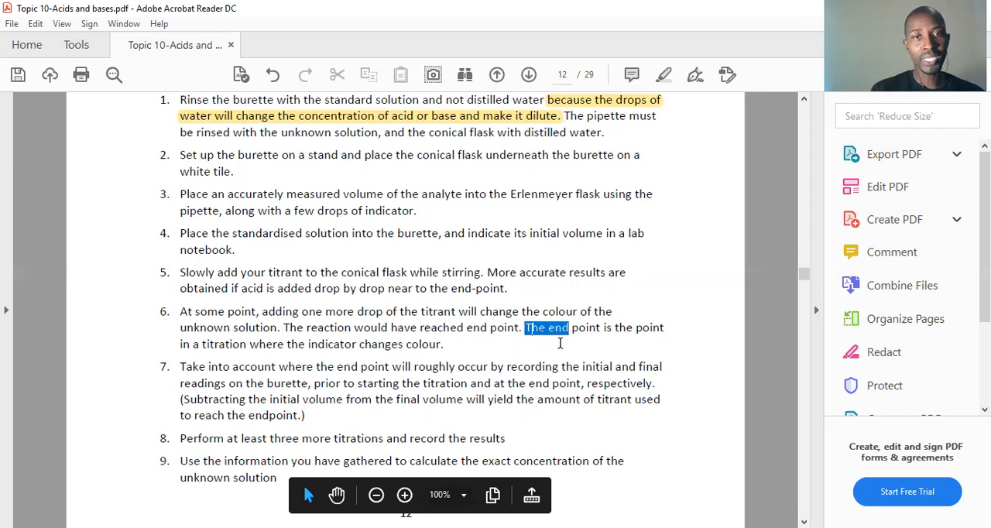
{"action": "left_click_drag", "start_coordinate": [524, 327], "coordinate": [443, 344]}
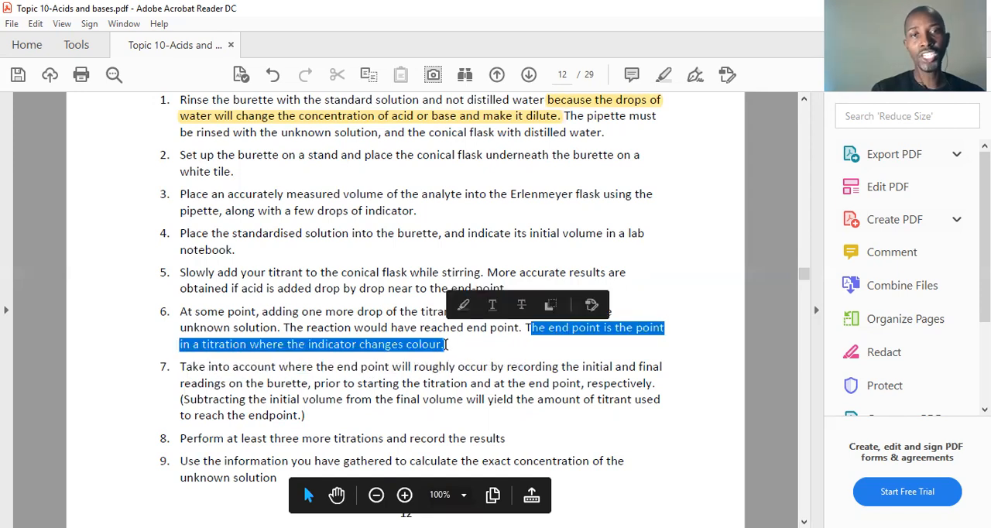
{"action": "left_click", "coordinate": [728, 499]}
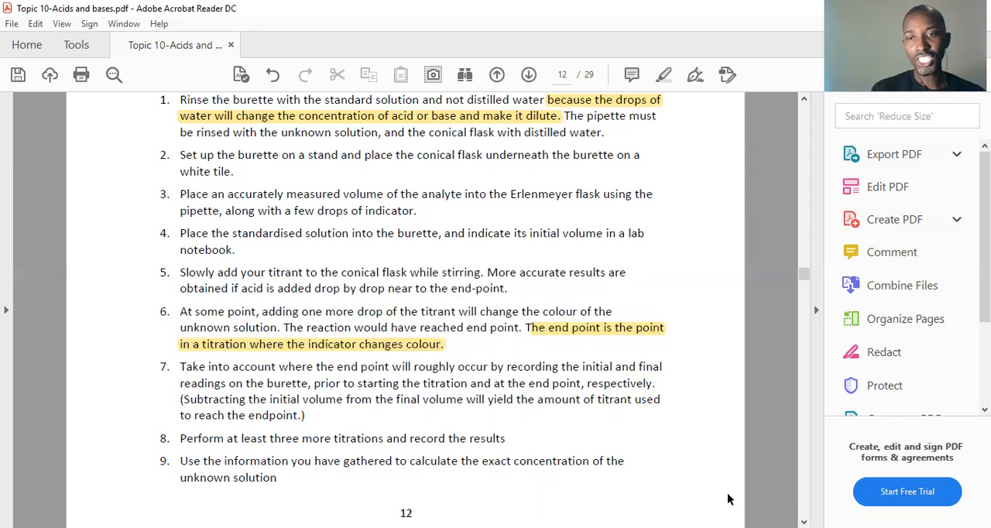
{"action": "scroll", "scroll_direction": "up", "scroll_amount": 3}
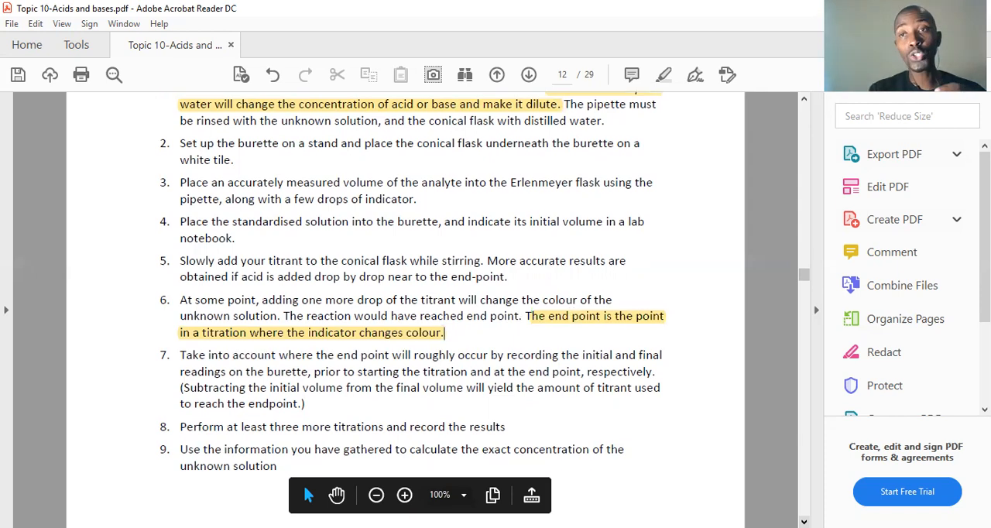
{"action": "scroll", "scroll_direction": "down", "scroll_amount": 3}
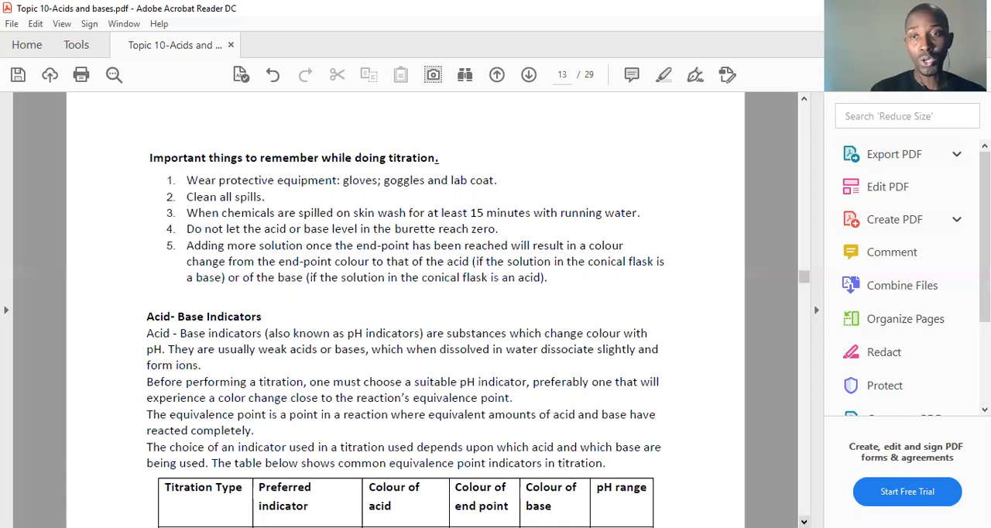
{"action": "scroll", "scroll_direction": "down", "scroll_amount": 3}
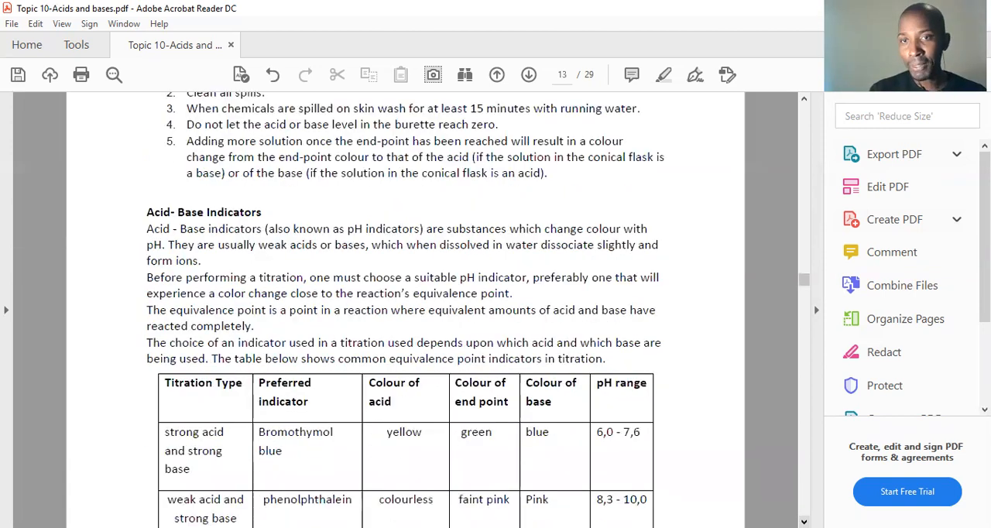
{"action": "scroll", "scroll_direction": "down", "scroll_amount": 3}
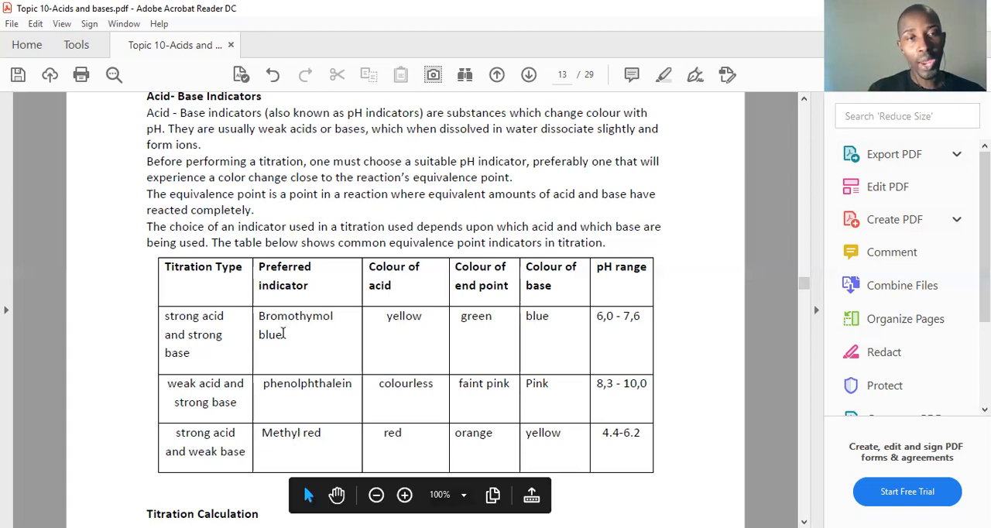
Highlight Bromothymol blue, Methyl red, and the 6,0 - 7,6 and 8,3 - 10,0 pH ranges
{"action": "double_click", "coordinate": [295, 316]}
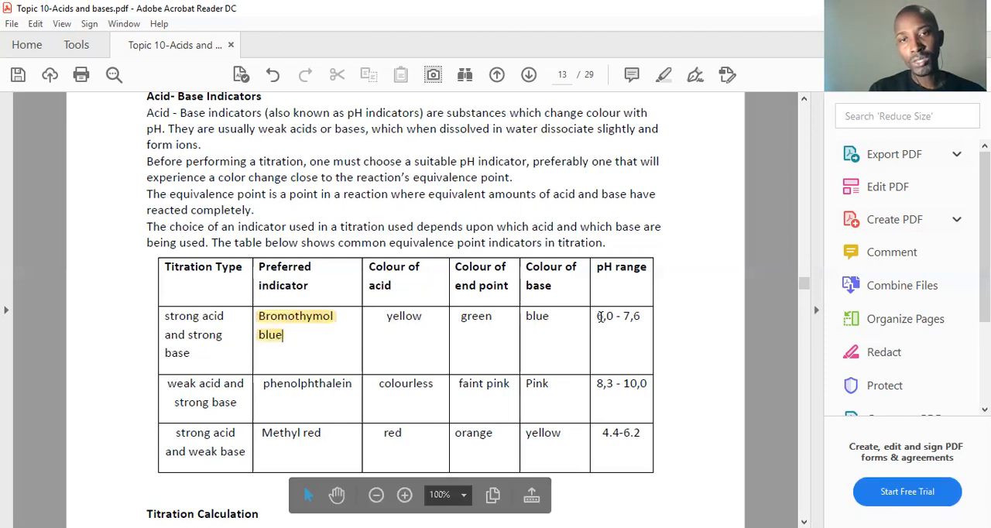
{"action": "double_click", "coordinate": [617, 316]}
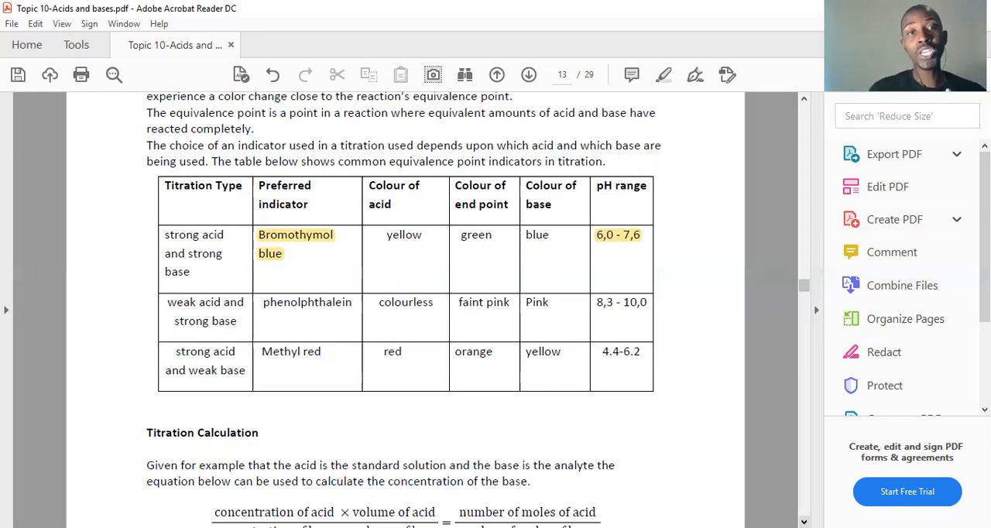
{"action": "left_click", "coordinate": [640, 234]}
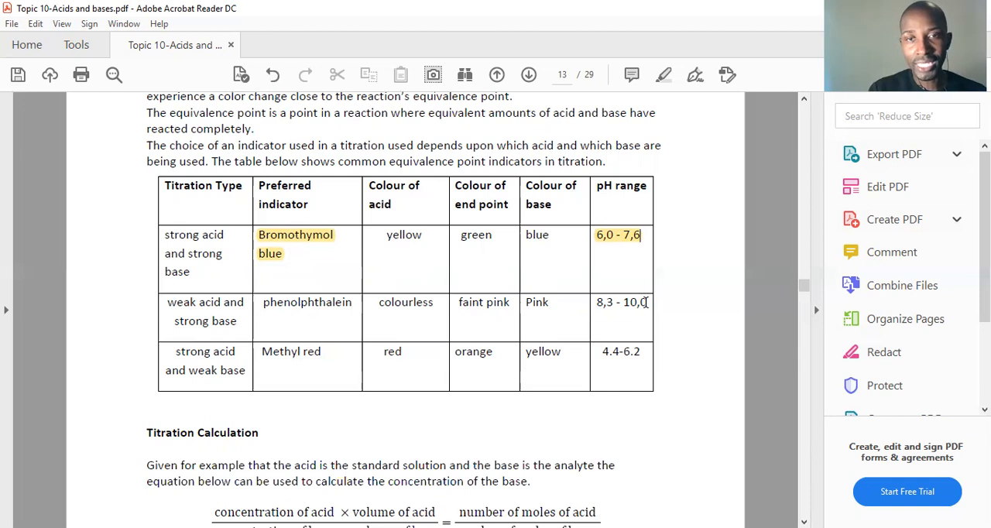
{"action": "double_click", "coordinate": [621, 302]}
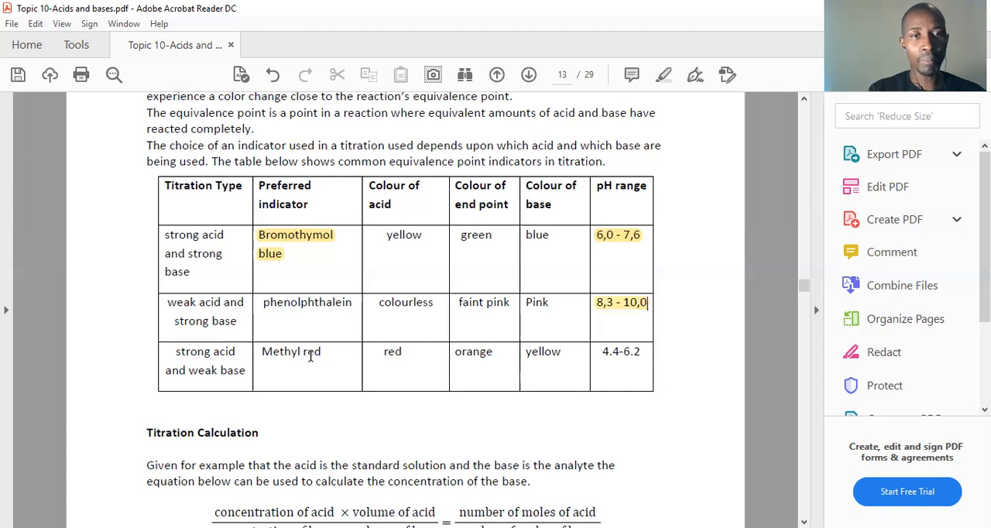
{"action": "double_click", "coordinate": [290, 351]}
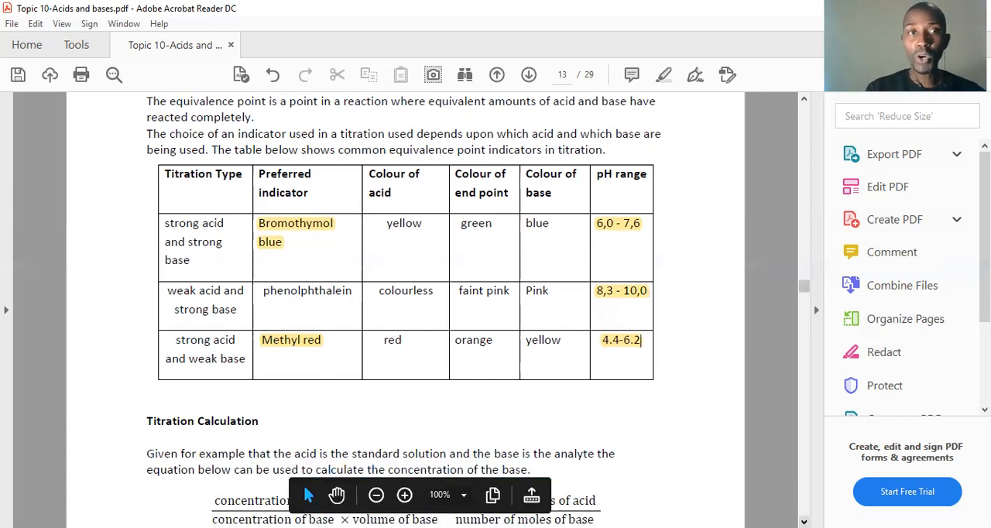
{"action": "scroll", "scroll_direction": "down", "scroll_amount": 3}
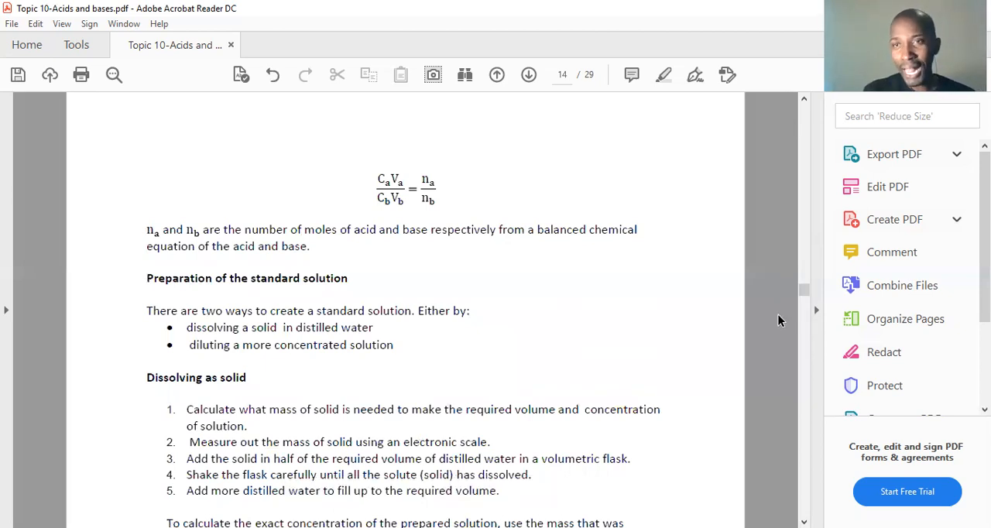
{"action": "mouse_move", "coordinate": [805, 176]}
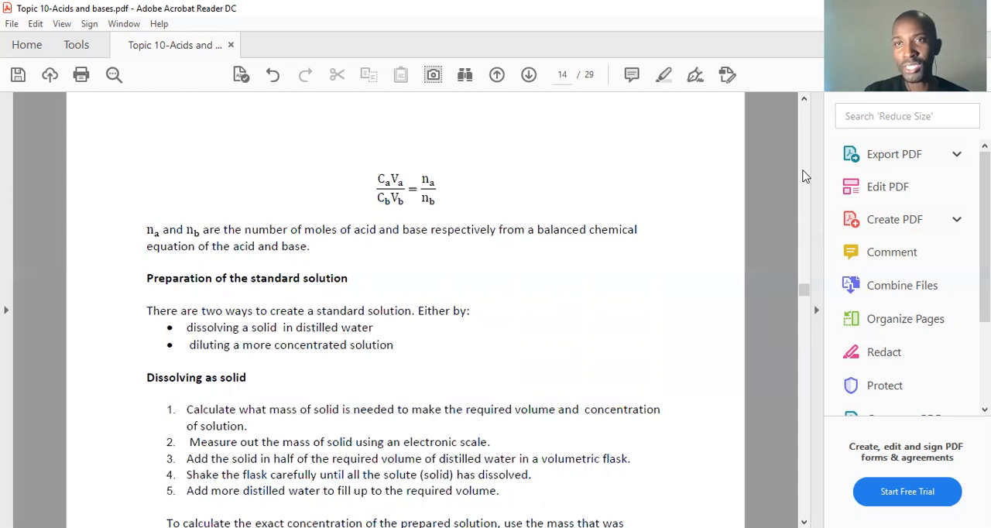
{"action": "mouse_move", "coordinate": [795, 161]}
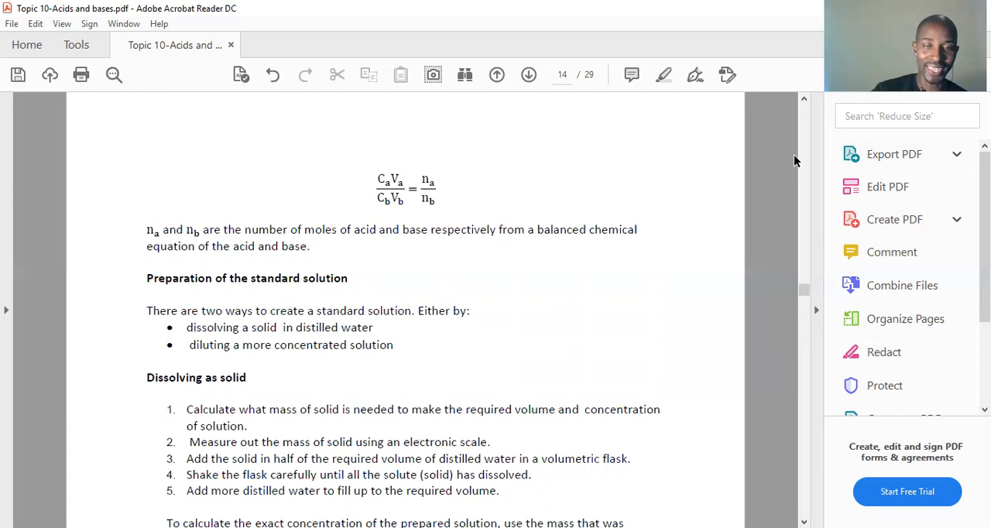
{"action": "mouse_move", "coordinate": [823, 450]}
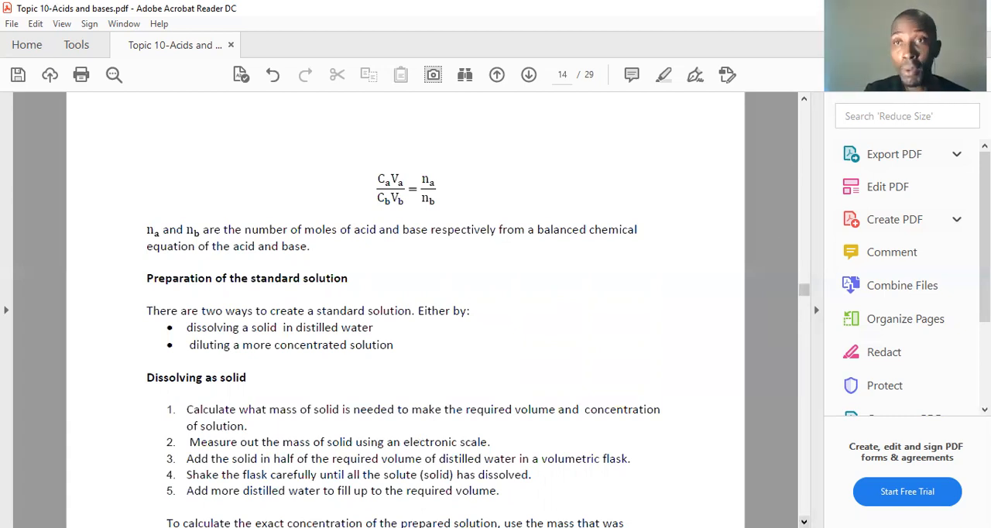
{"action": "scroll", "scroll_direction": "down", "scroll_amount": 3}
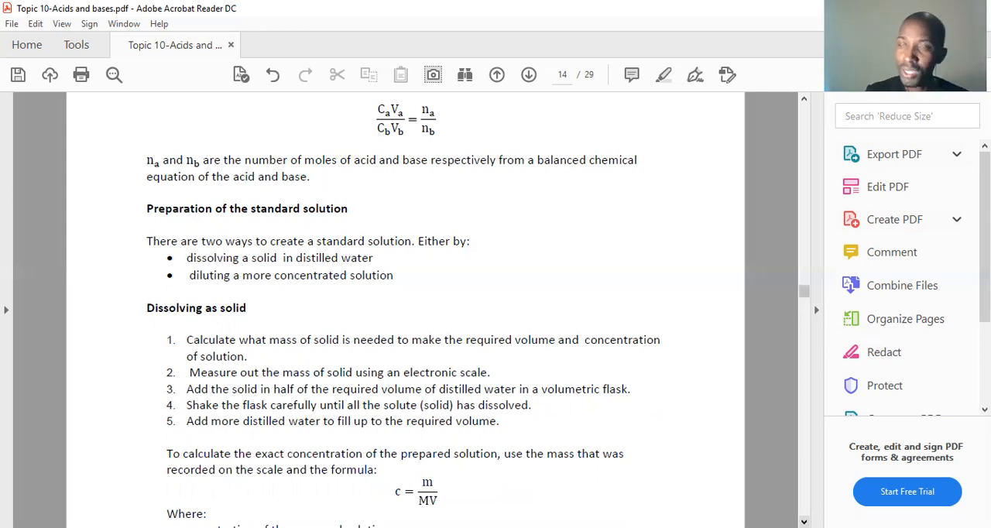
{"action": "scroll", "scroll_direction": "down", "scroll_amount": 3}
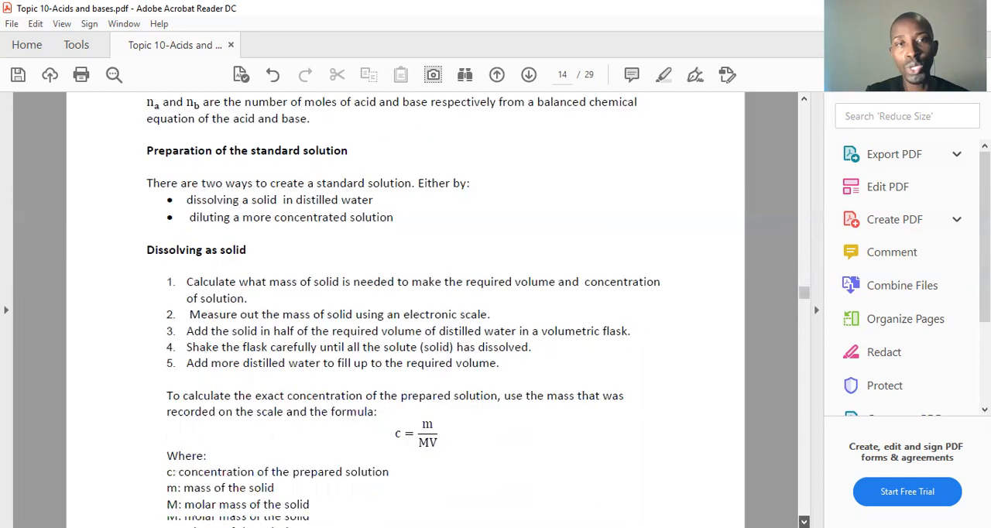
{"action": "scroll", "scroll_direction": "down", "scroll_amount": 3}
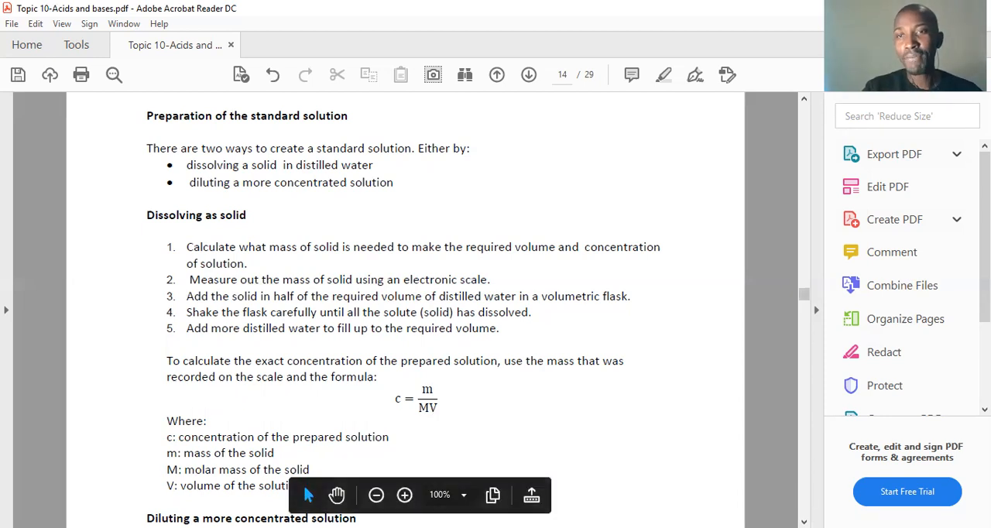
{"action": "scroll", "scroll_direction": "down", "scroll_amount": 3}
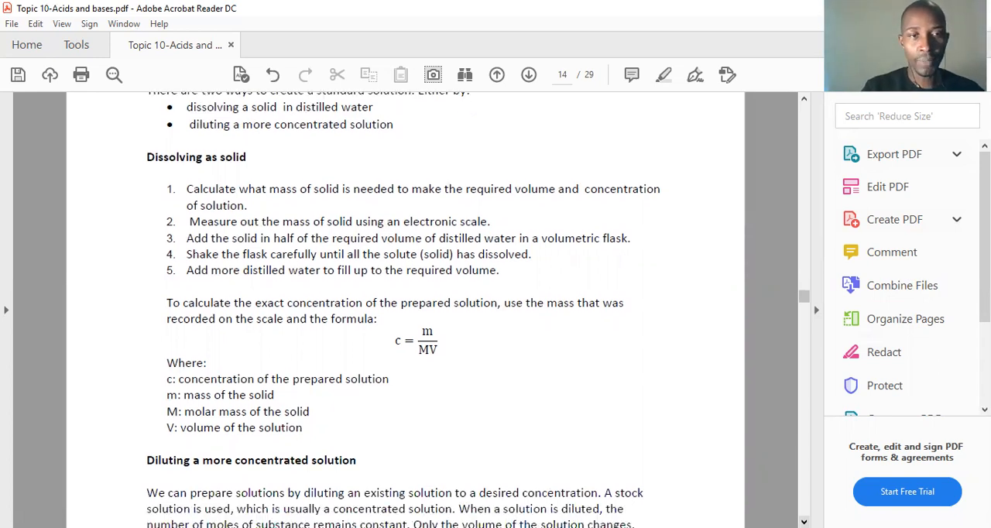
Scroll to the 'Diluting a more concentrated solution' section showing C1V1 = C2V2
{"action": "scroll", "scroll_direction": "down", "scroll_amount": 3}
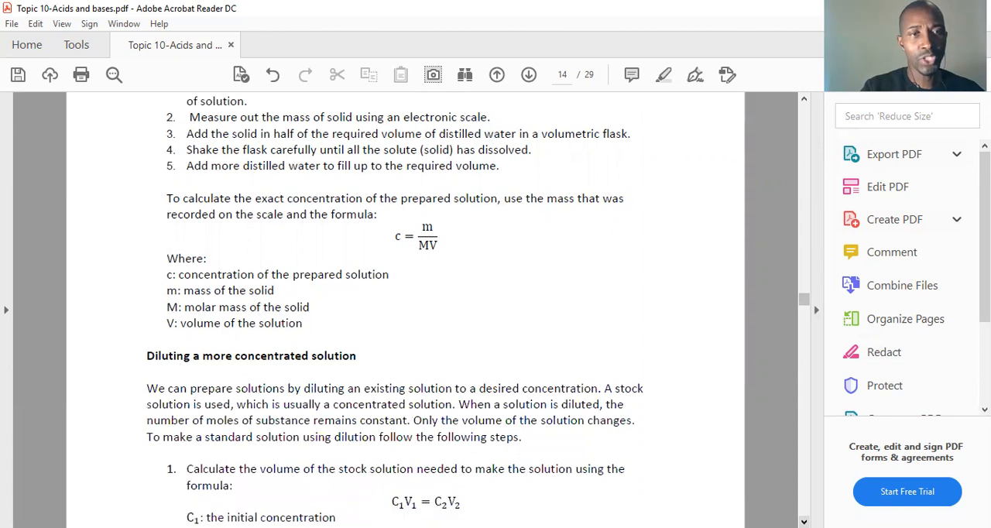
{"action": "scroll", "scroll_direction": "down", "scroll_amount": 3}
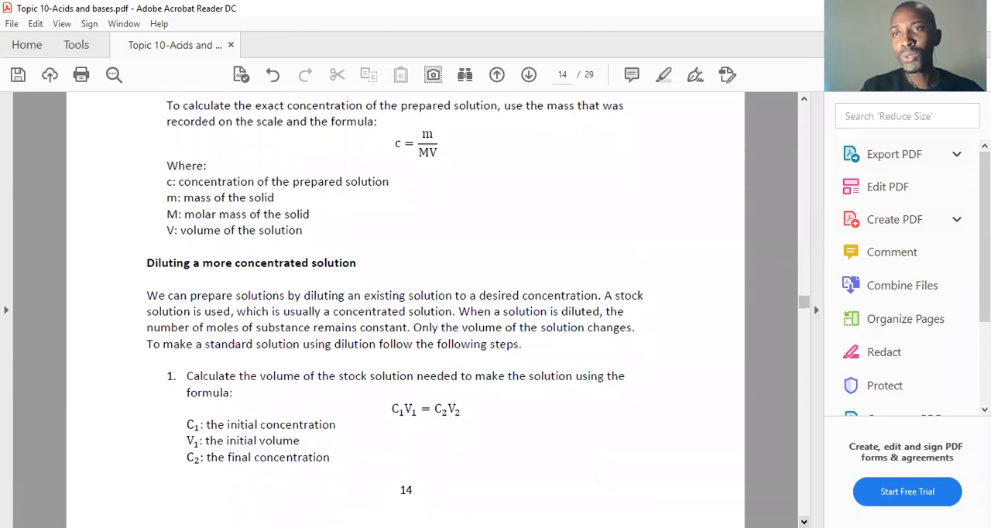
{"action": "scroll", "scroll_direction": "down", "scroll_amount": 3}
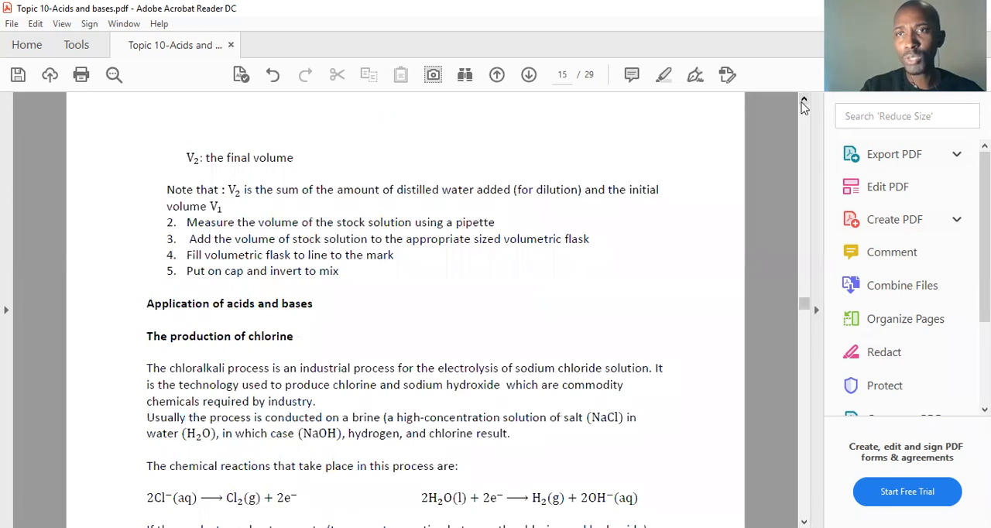
{"action": "scroll", "scroll_direction": "up", "scroll_amount": 3}
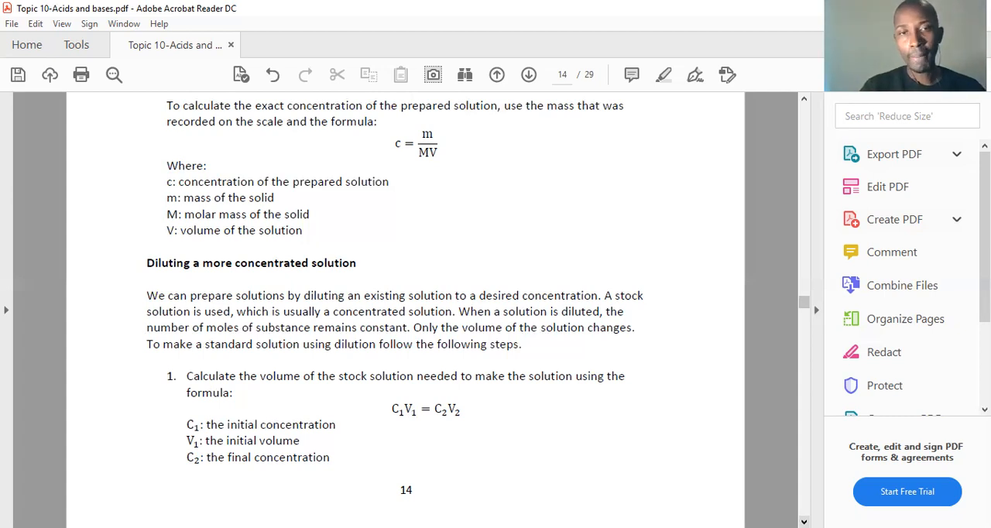
Select the 'Note that: V2 is the sum…' sentence on page 15
{"action": "scroll", "scroll_direction": "down", "scroll_amount": 3}
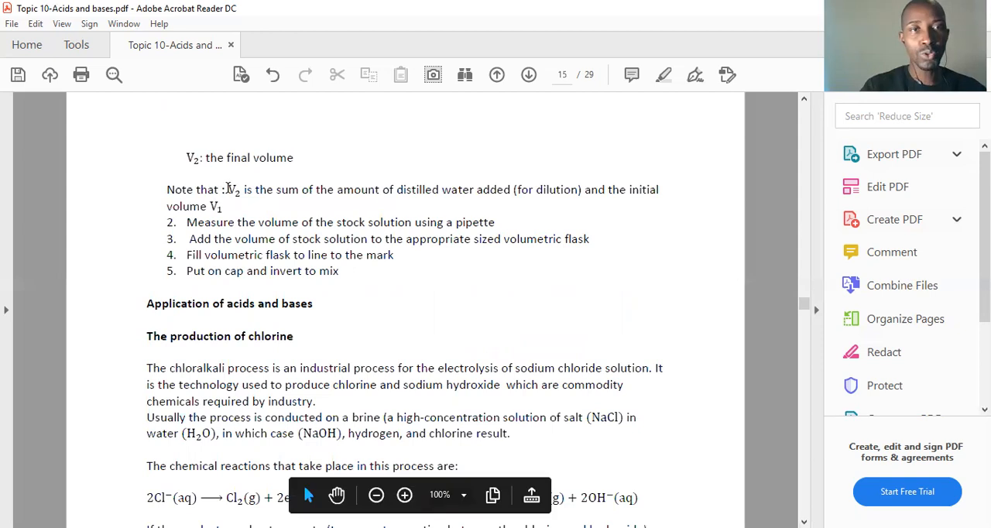
{"action": "mouse_move", "coordinate": [429, 183]}
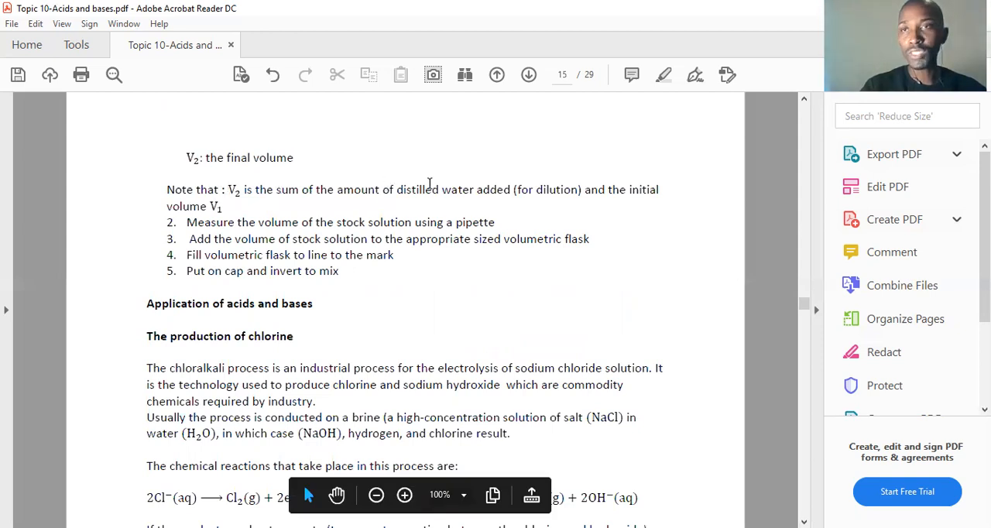
{"action": "left_click_drag", "start_coordinate": [228, 188], "coordinate": [511, 189]}
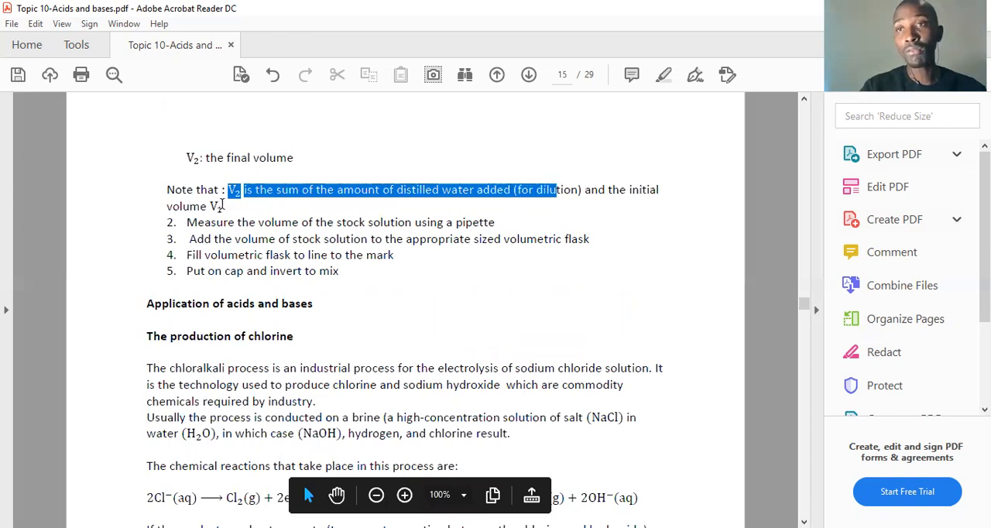
{"action": "left_click_drag", "start_coordinate": [555, 189], "coordinate": [224, 206]}
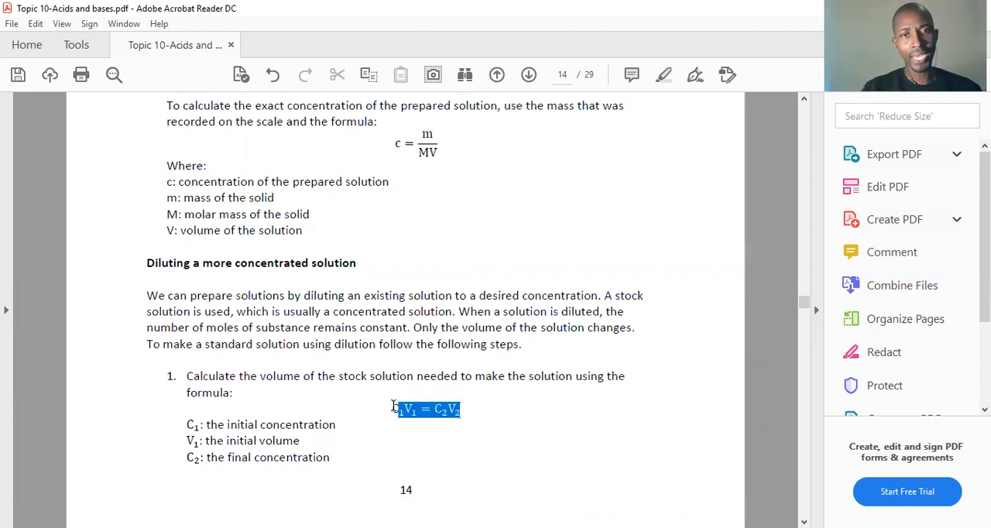
Highlight the C1V1 = C2V2 formula and return down to the V2 note
{"action": "left_click", "coordinate": [428, 409]}
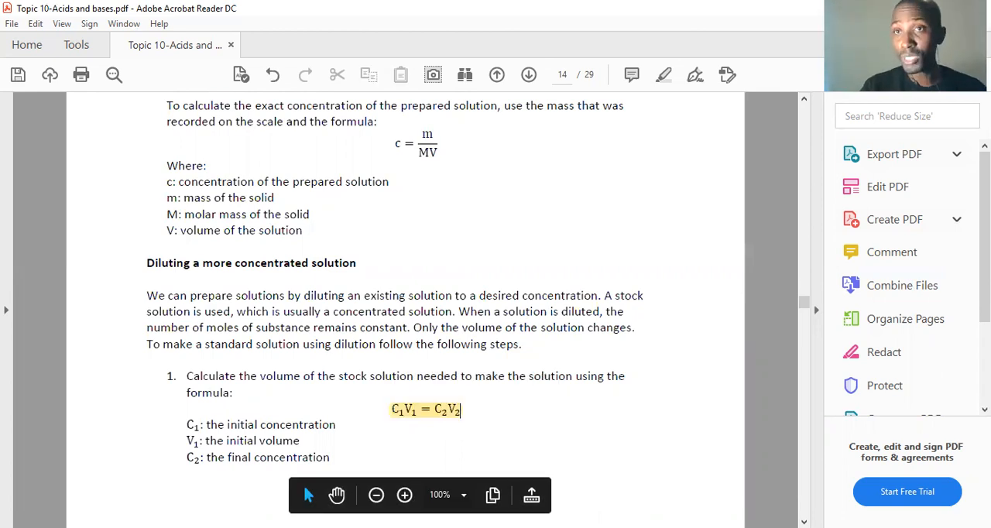
{"action": "scroll", "scroll_direction": "down", "scroll_amount": 3}
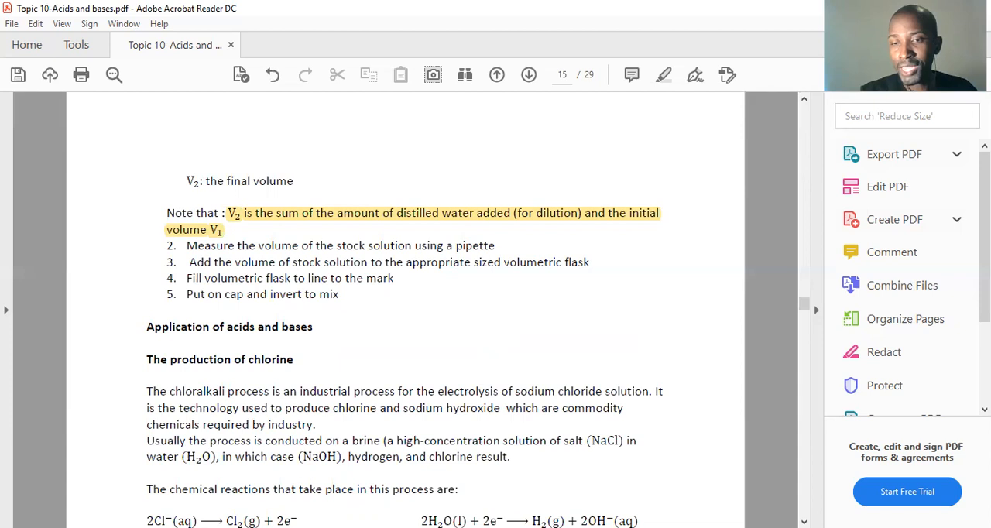
Scroll down page 15 to 'The production of chlorine' and its reactions
{"action": "scroll", "scroll_direction": "down", "scroll_amount": 3}
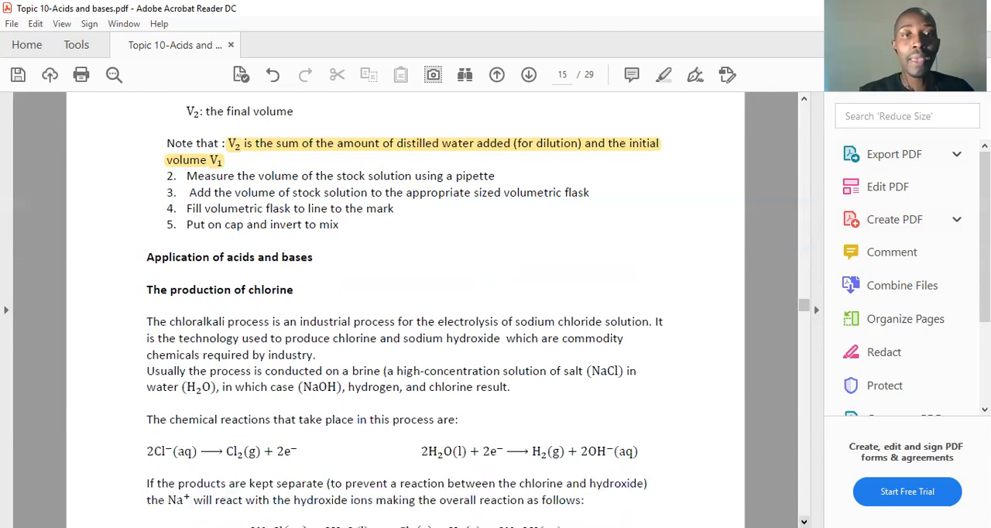
{"action": "scroll", "scroll_direction": "down", "scroll_amount": 3}
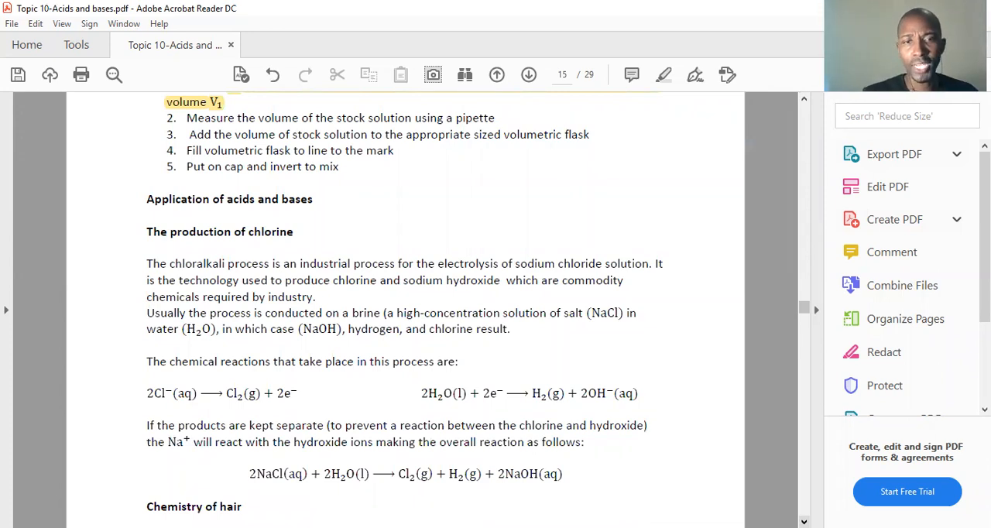
{"action": "scroll", "scroll_direction": "down", "scroll_amount": 3}
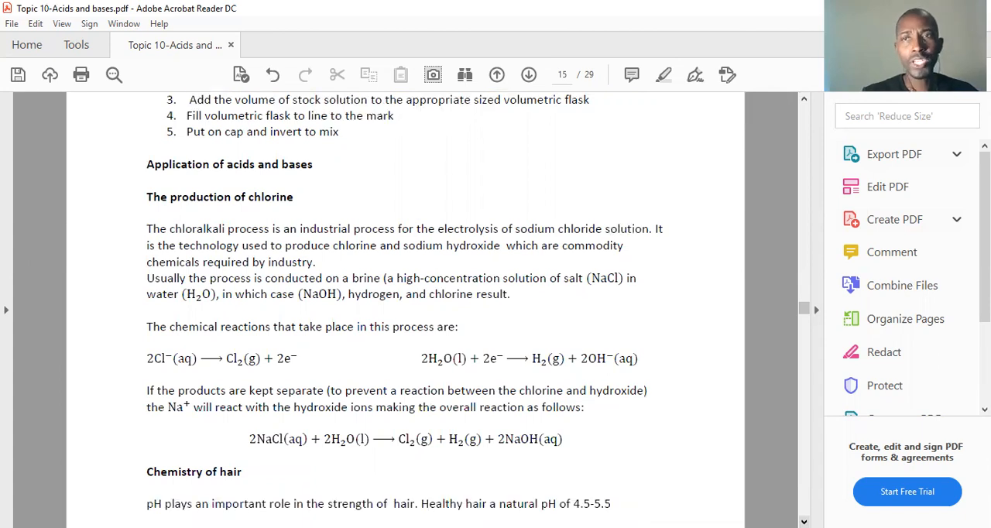
{"action": "scroll", "scroll_direction": "down", "scroll_amount": 3}
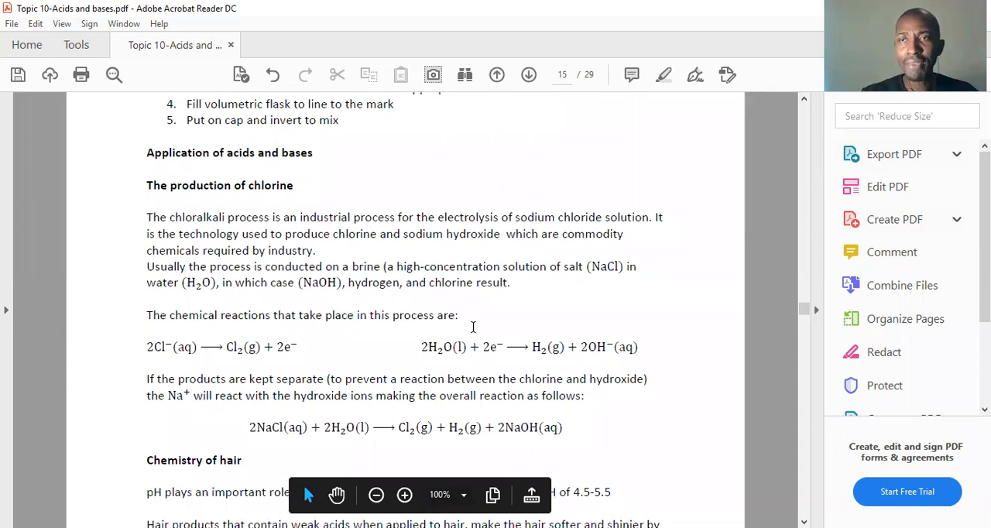
{"action": "mouse_move", "coordinate": [500, 310]}
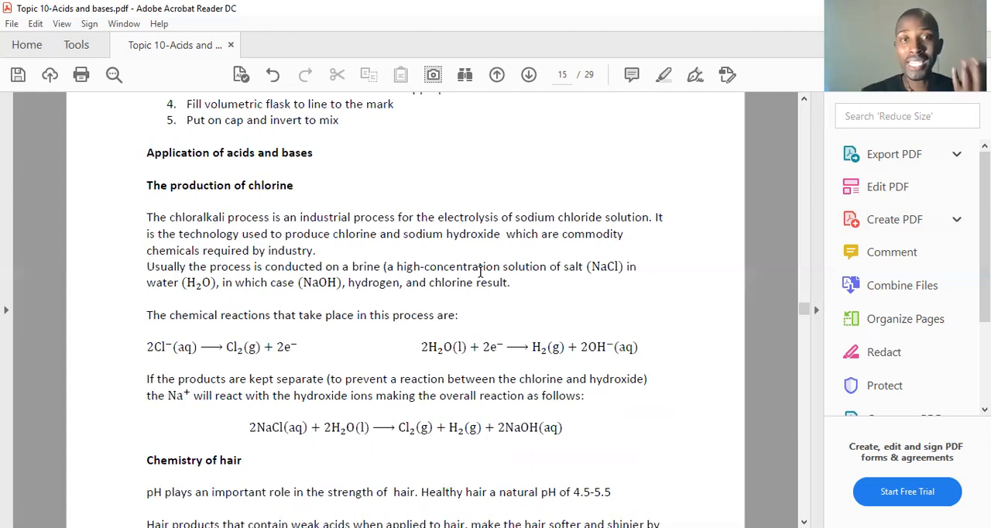
{"action": "mouse_move", "coordinate": [353, 269]}
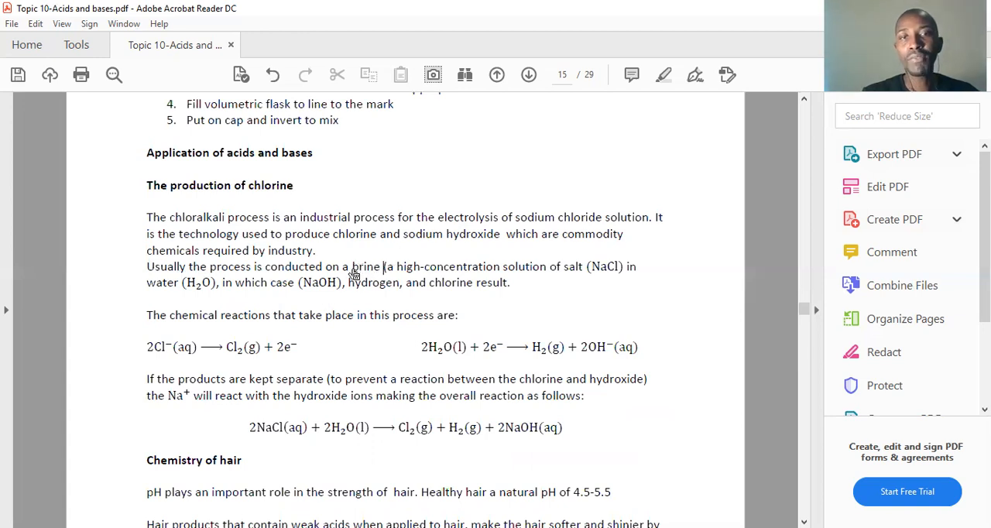
Highlight 'brine' and '2OH⁻' in the equation, and select '(H2O)'
{"action": "double_click", "coordinate": [366, 267]}
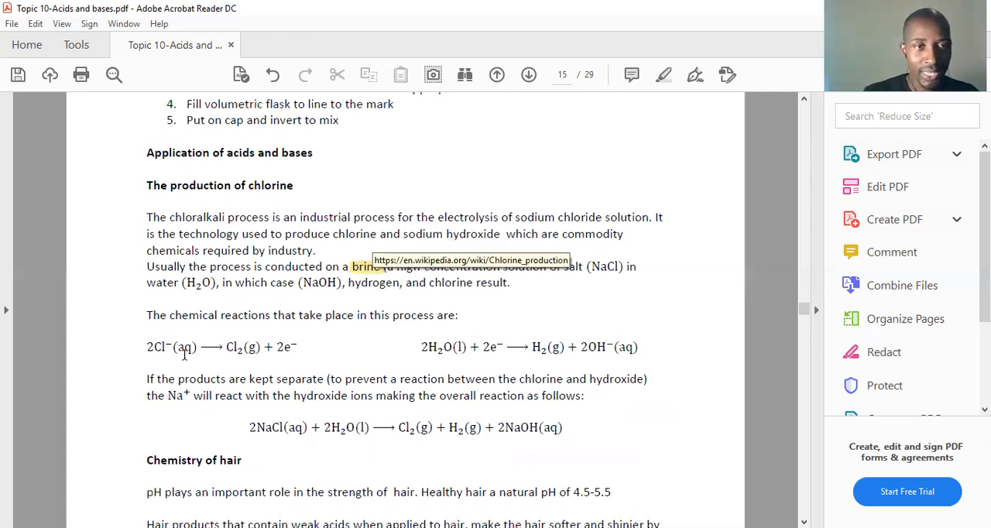
{"action": "mouse_move", "coordinate": [290, 355]}
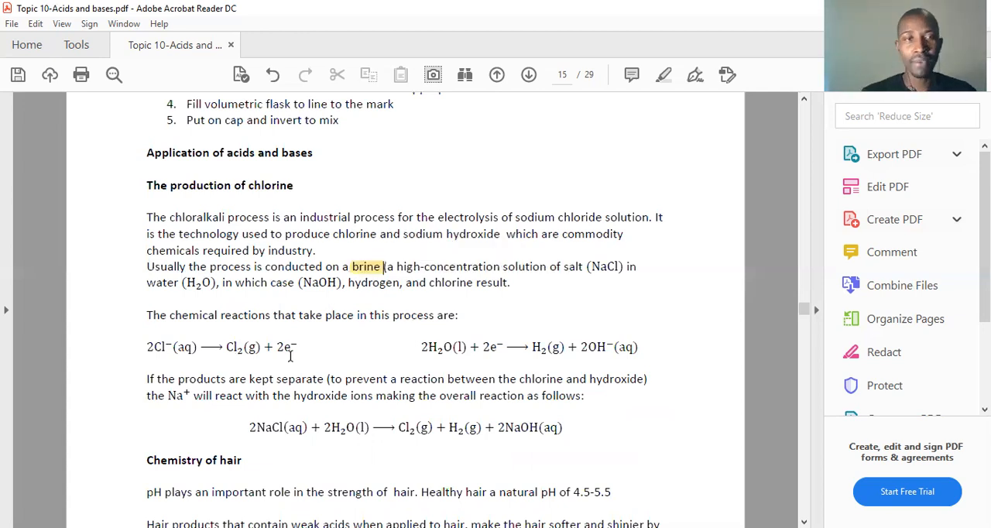
{"action": "mouse_move", "coordinate": [619, 344]}
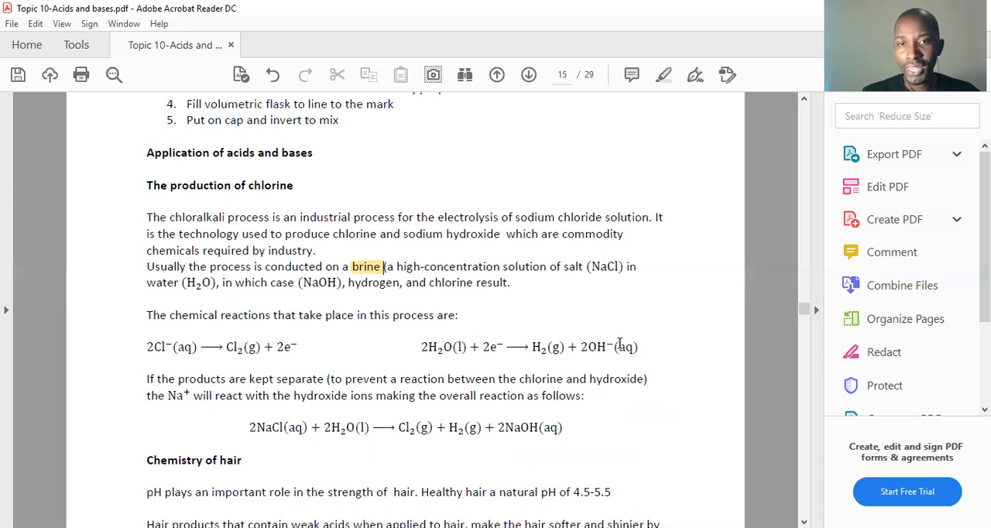
{"action": "double_click", "coordinate": [596, 346]}
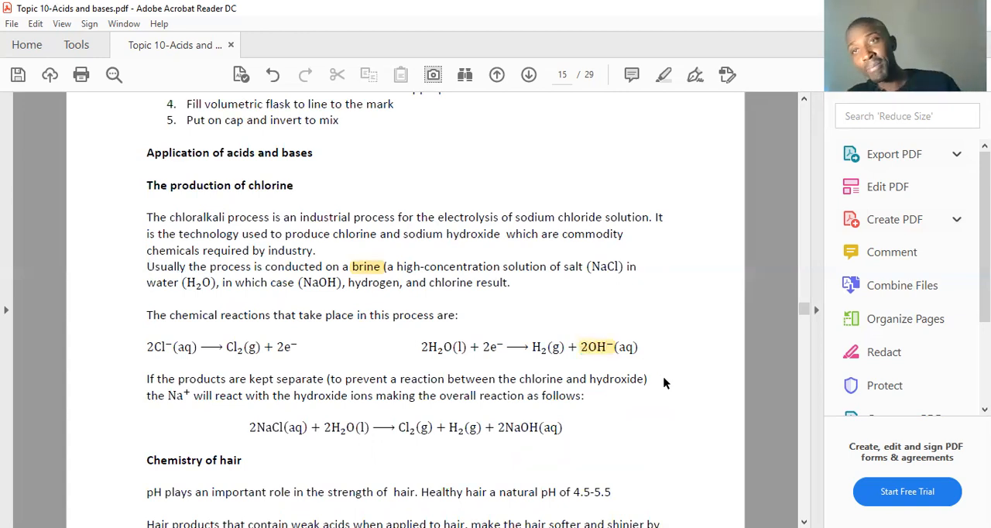
{"action": "mouse_move", "coordinate": [760, 480]}
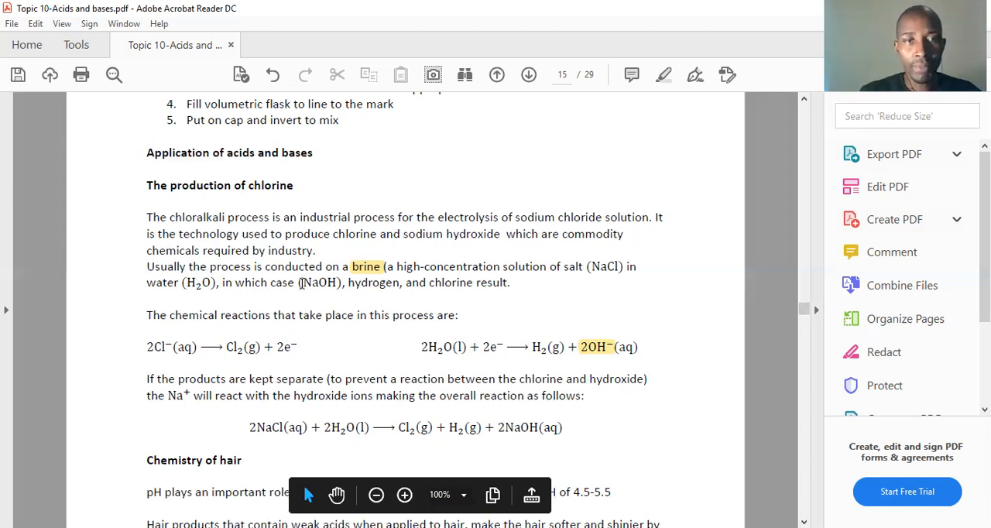
{"action": "double_click", "coordinate": [313, 282]}
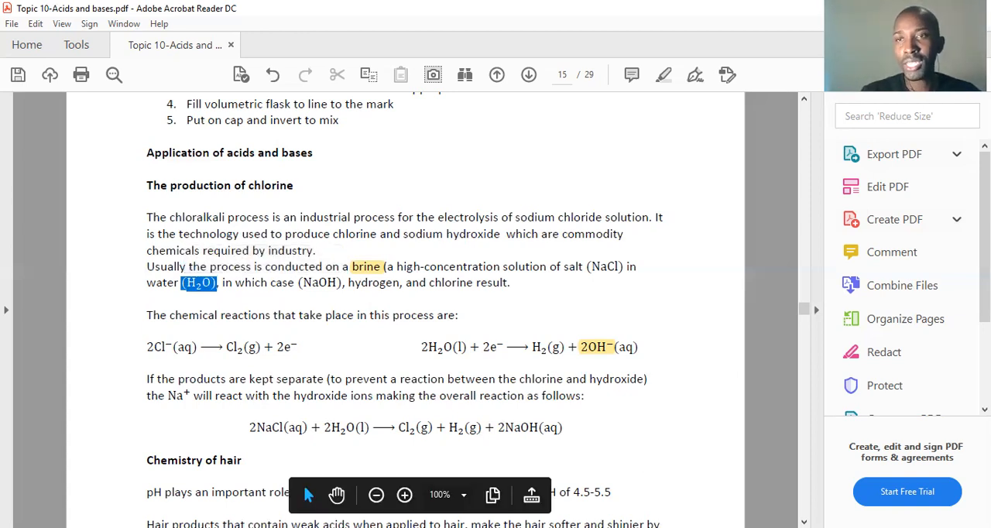
Scroll down to the 'Chemistry of hair' section at the bottom of page 15
{"action": "scroll", "scroll_direction": "down", "scroll_amount": 3}
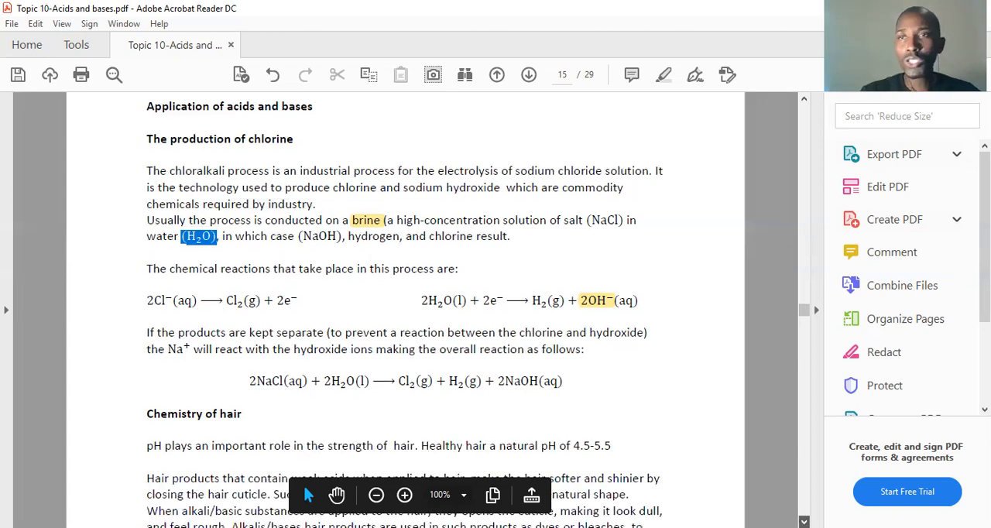
{"action": "scroll", "scroll_direction": "down", "scroll_amount": 3}
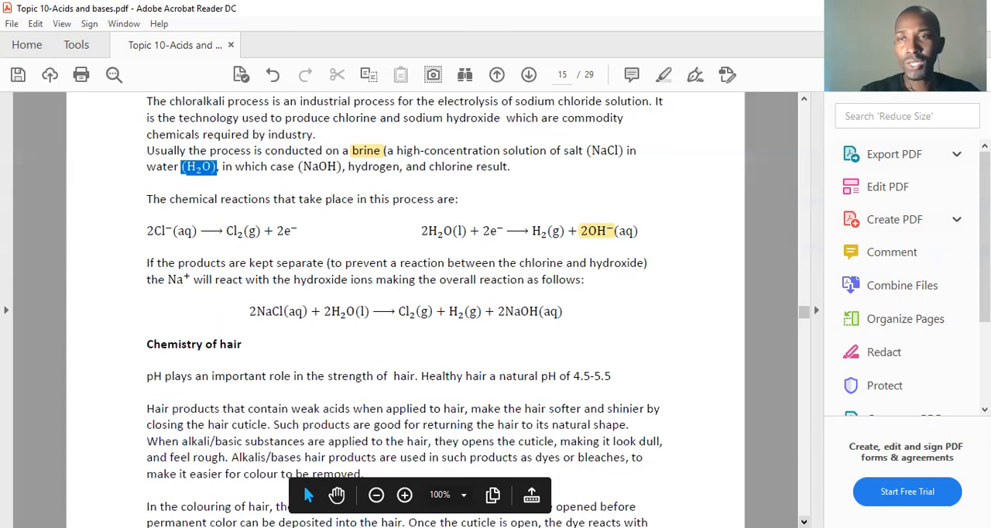
{"action": "scroll", "scroll_direction": "down", "scroll_amount": 3}
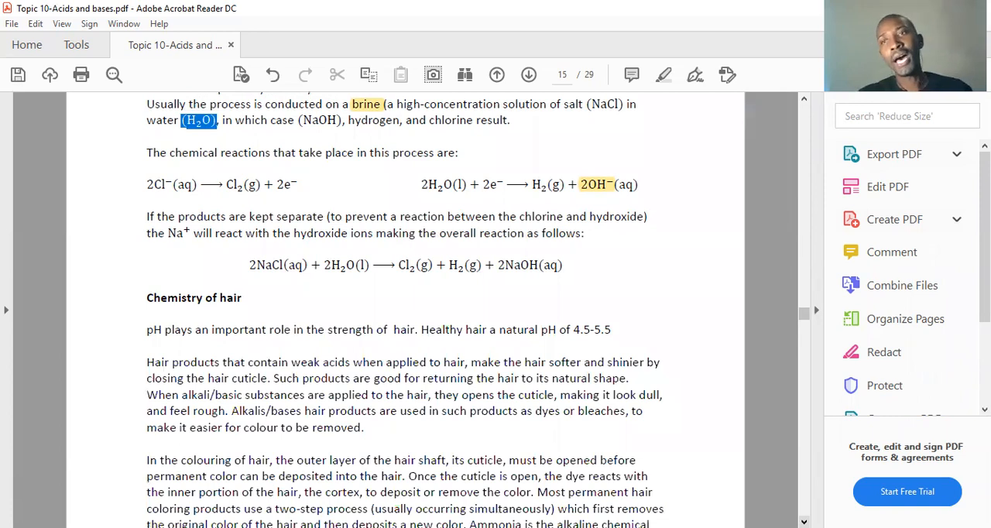
{"action": "scroll", "scroll_direction": "down", "scroll_amount": 3}
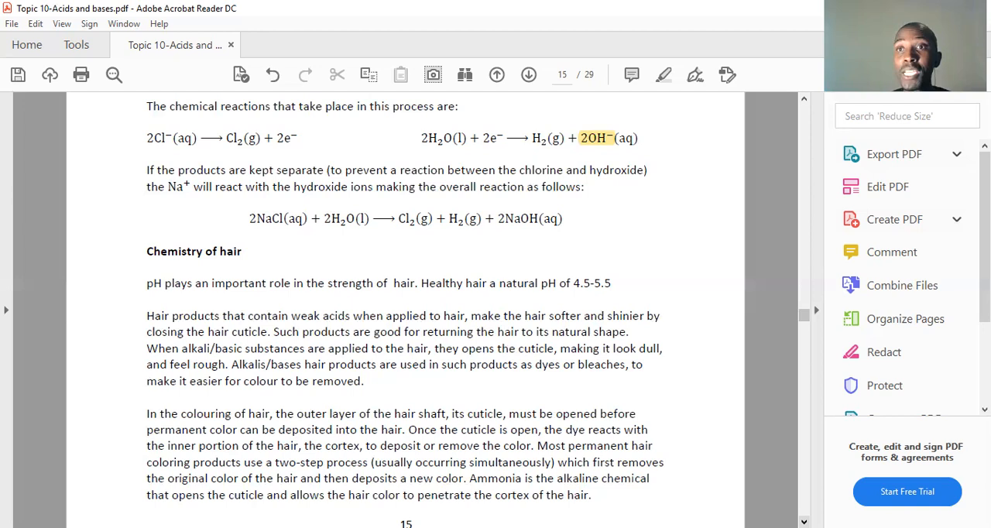
{"action": "scroll", "scroll_direction": "down", "scroll_amount": 3}
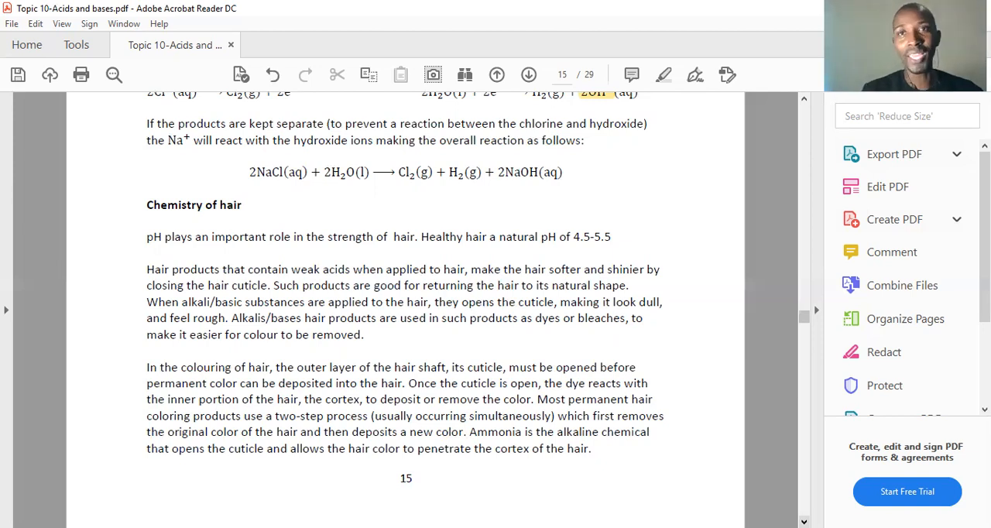
{"action": "mouse_move", "coordinate": [751, 180]}
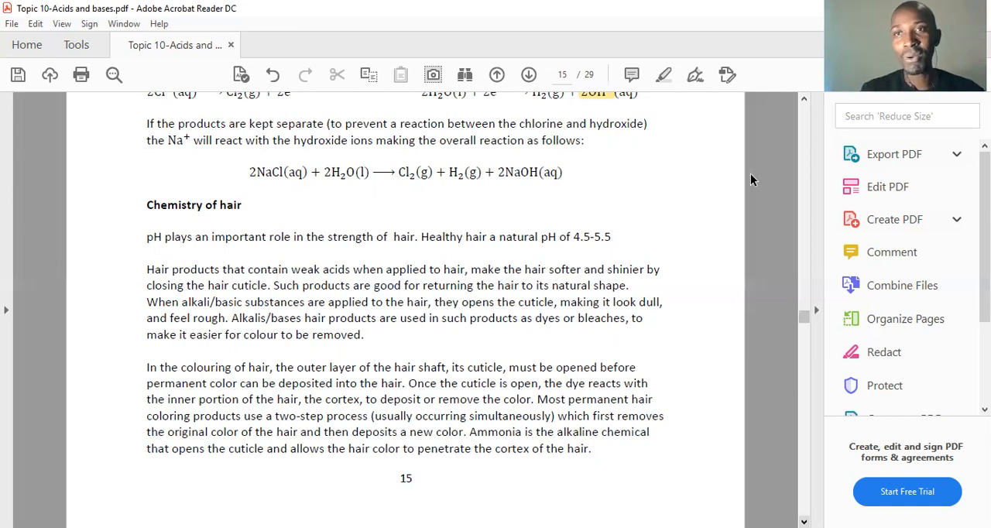